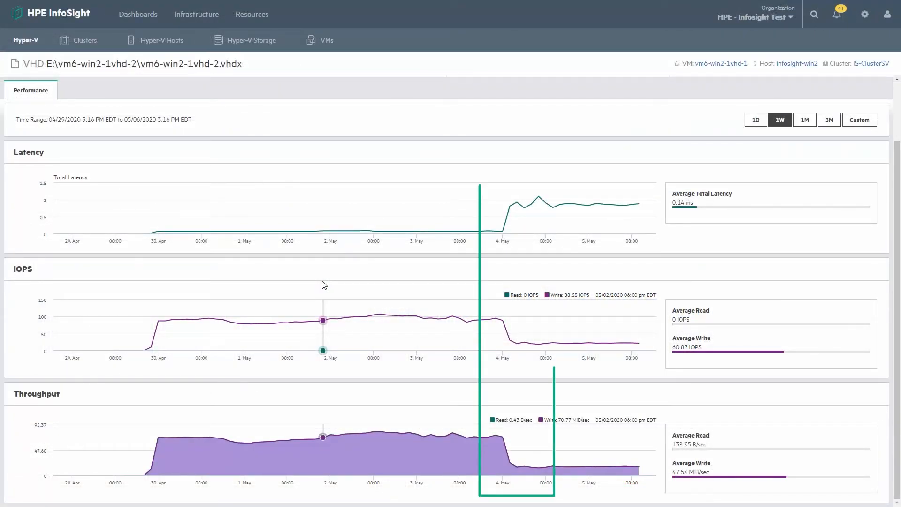
Step: Zoom the VM I/O contention heatmaps into the 3 May afternoon, then show the VM Memory Contention Trend for infosight-win1
left_click(326, 39)
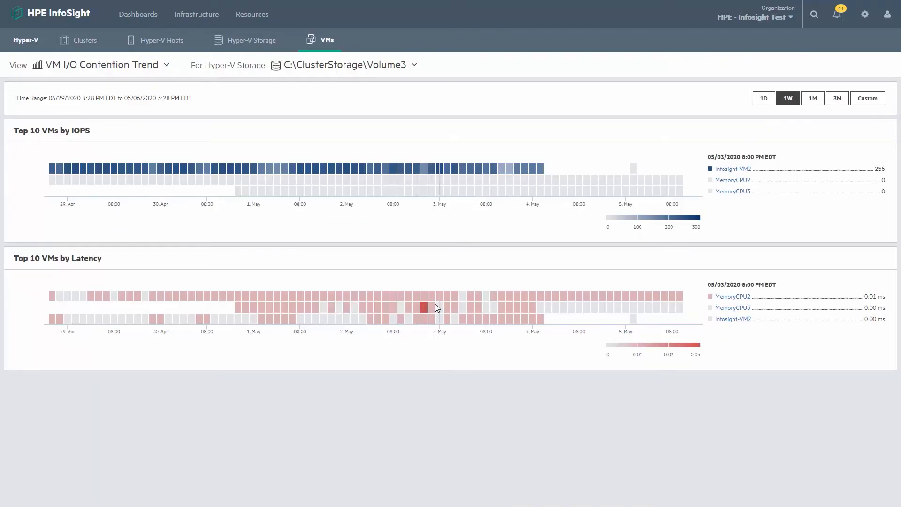
left_click(867, 97)
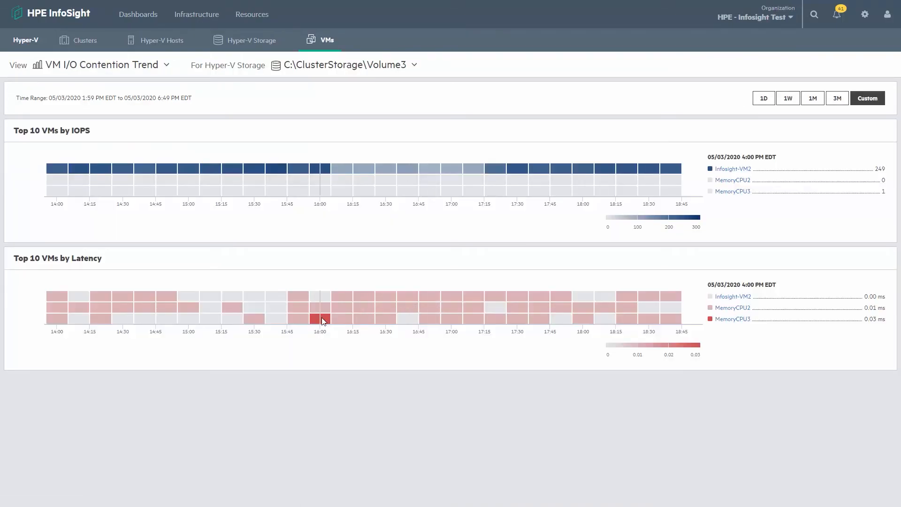
left_click(101, 64)
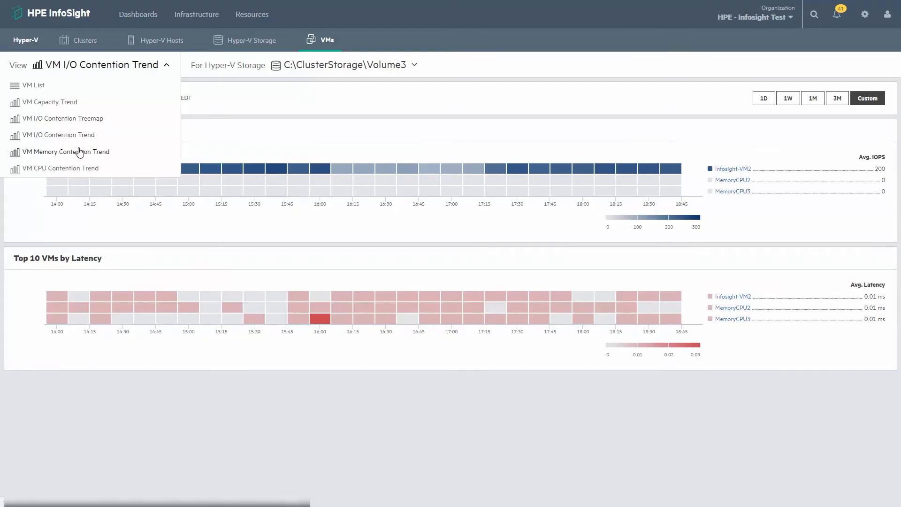
left_click(67, 151)
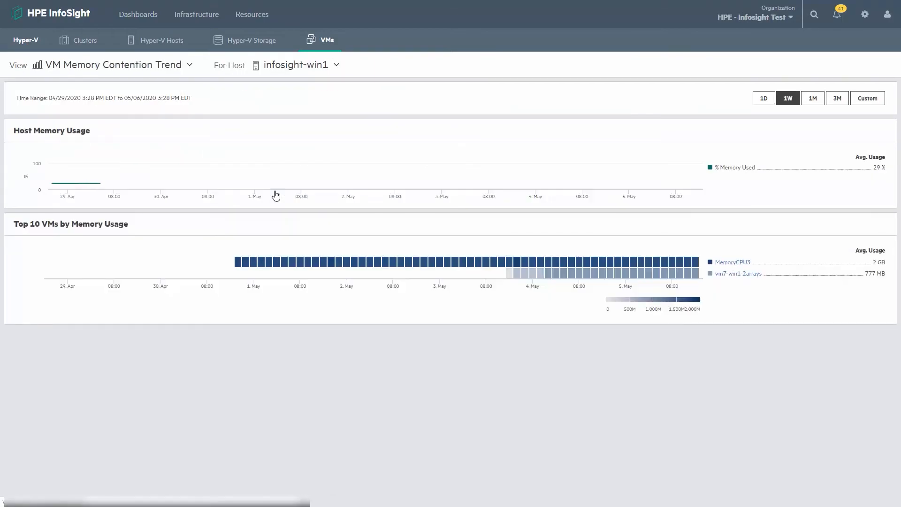